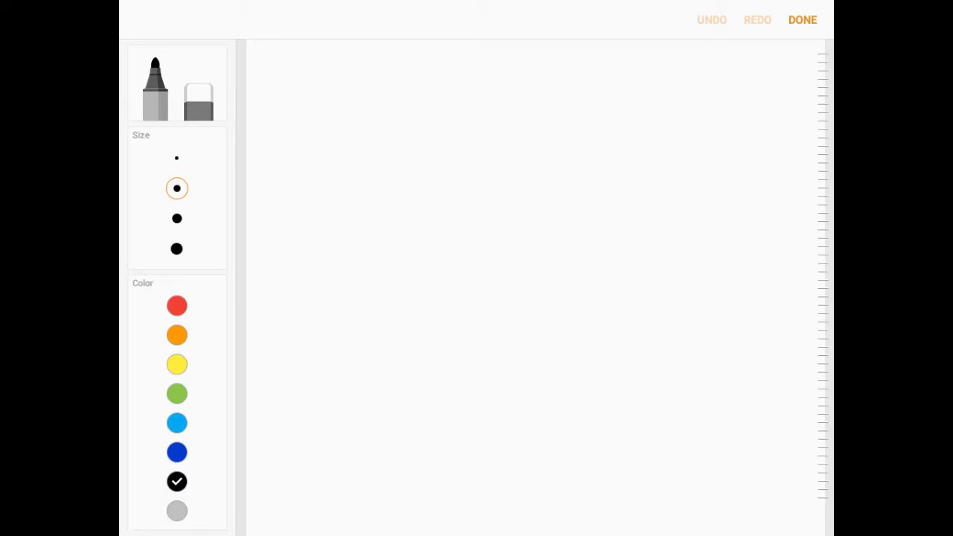
- Select the thickest marker size to start drawing a bold numeral 1
{"action": "left_click", "coordinate": [176, 249]}
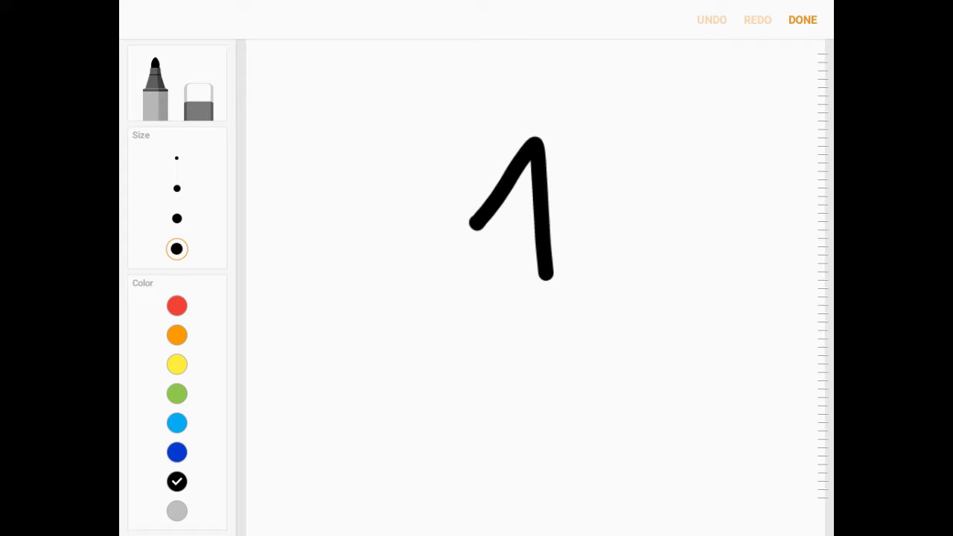
- Add a base stroke under the 1, erase a stroke, then clear the canvas with ERASE ALL
{"action": "left_click_drag", "start_coordinate": [487, 348], "coordinate": [640, 358]}
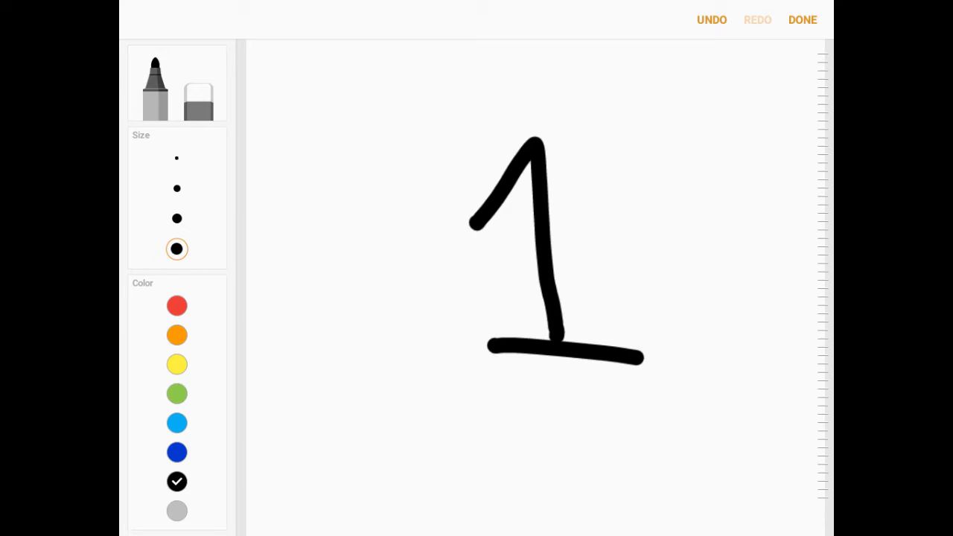
{"action": "left_click", "coordinate": [198, 84]}
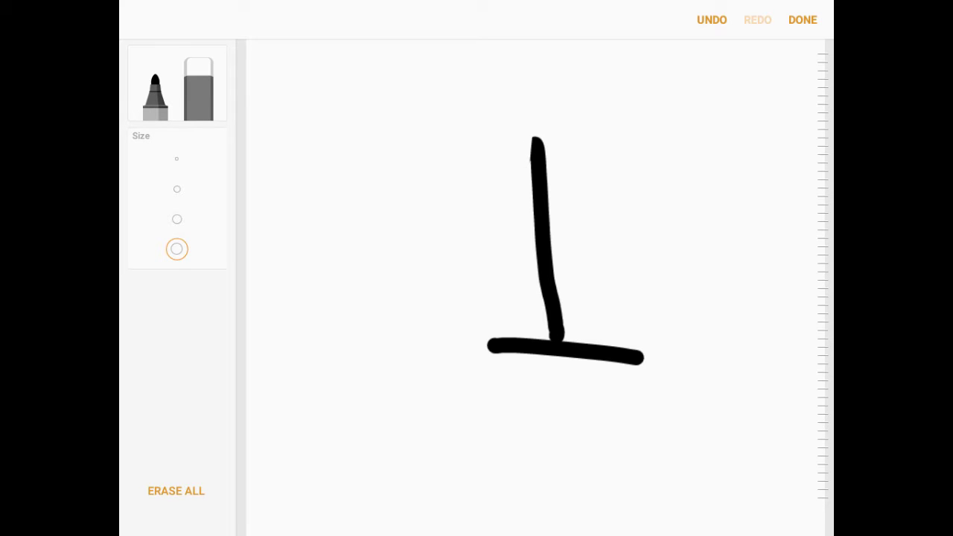
{"action": "left_click_drag", "start_coordinate": [532, 142], "coordinate": [473, 223]}
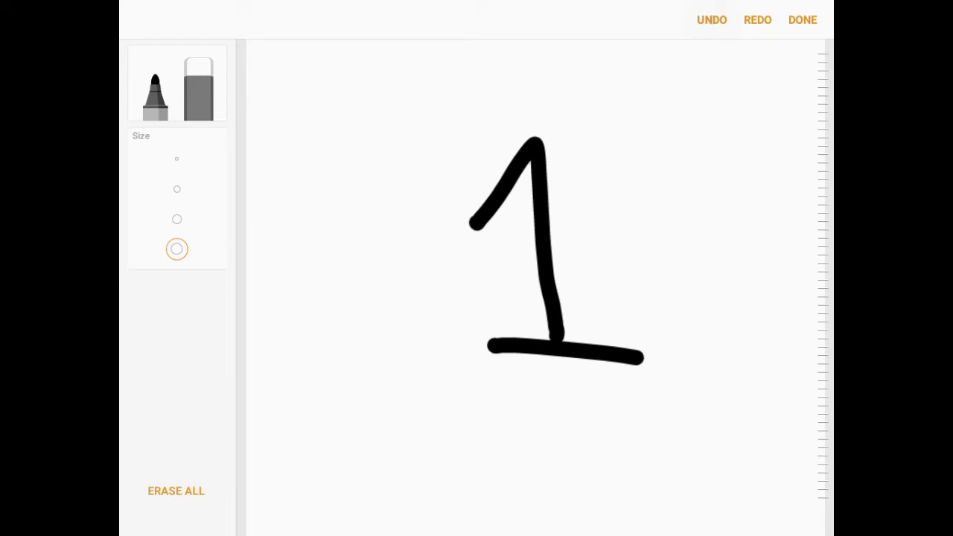
{"action": "left_click", "coordinate": [175, 490]}
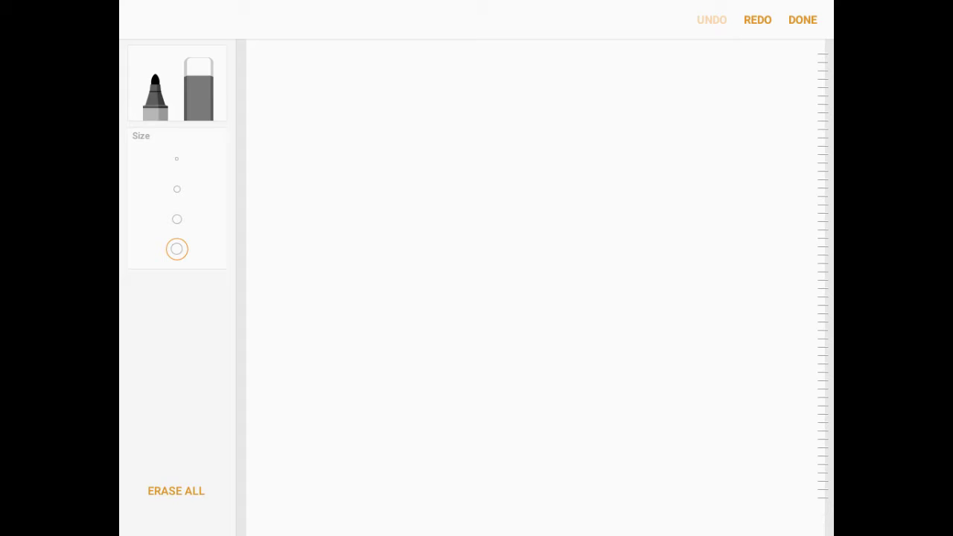
- Draw a numeral-2 column with a vertical line, curved base, top bar and scroll curls
{"action": "left_click_drag", "start_coordinate": [555, 133], "coordinate": [564, 370]}
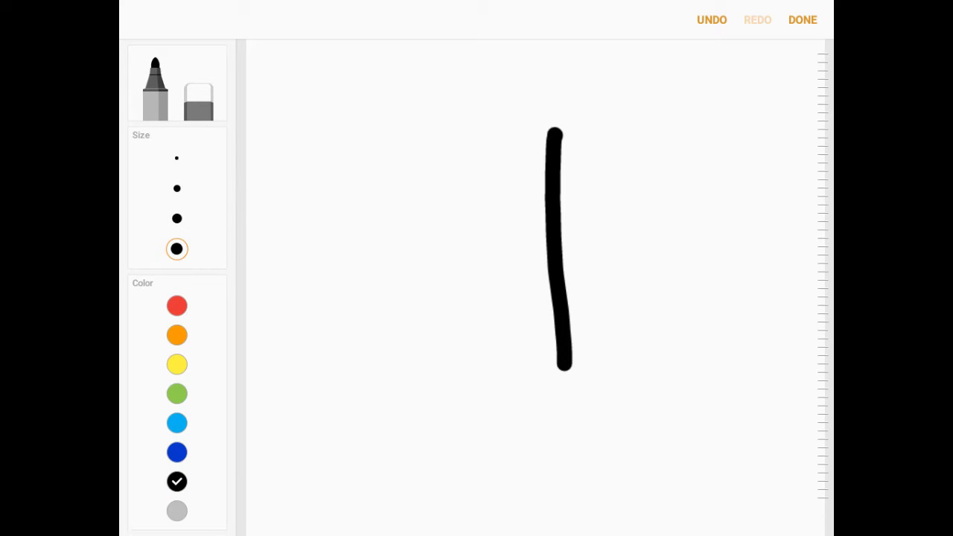
{"action": "left_click_drag", "start_coordinate": [430, 408], "coordinate": [720, 399]}
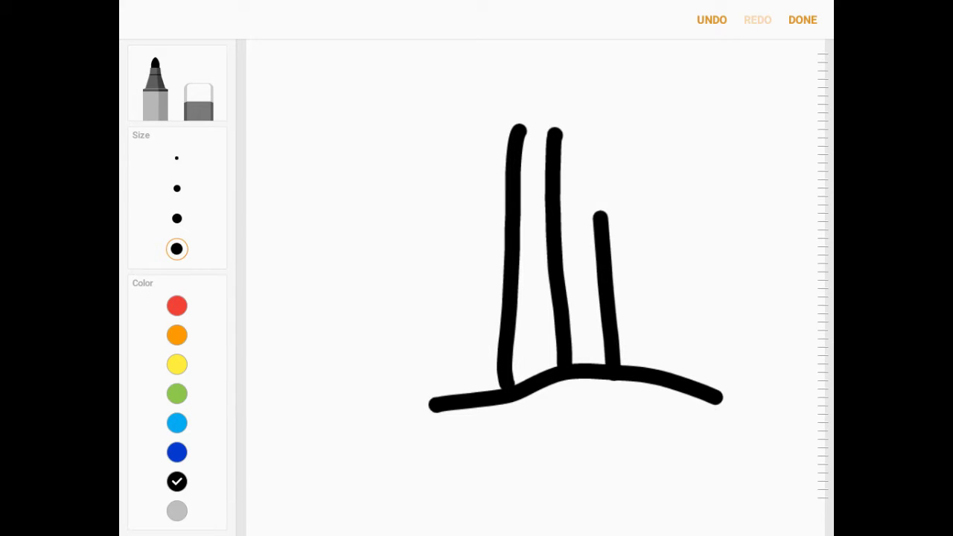
{"action": "left_click_drag", "start_coordinate": [417, 127], "coordinate": [714, 130]}
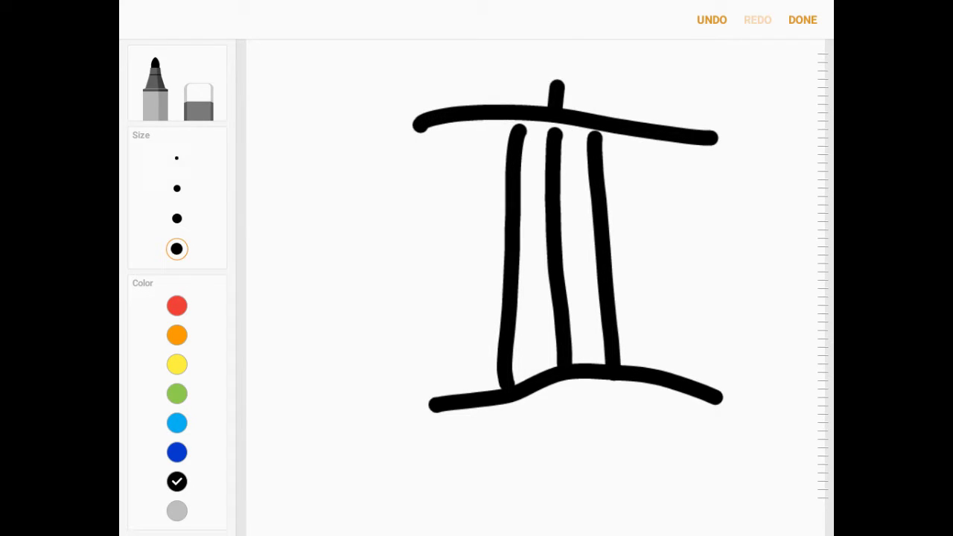
{"action": "left_click_drag", "start_coordinate": [557, 85], "coordinate": [559, 41]}
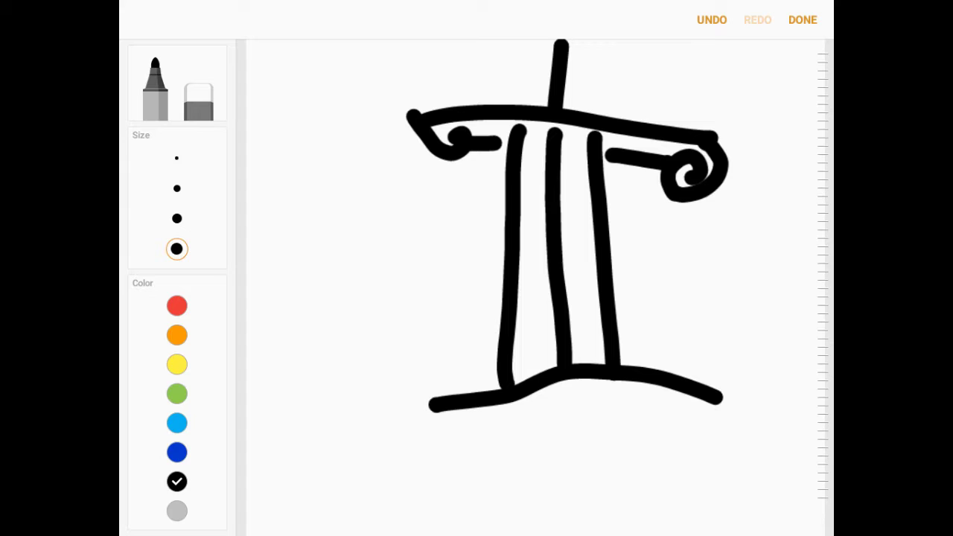
- Remove the scroll curl and undo the remaining column strokes
{"action": "left_click", "coordinate": [198, 84]}
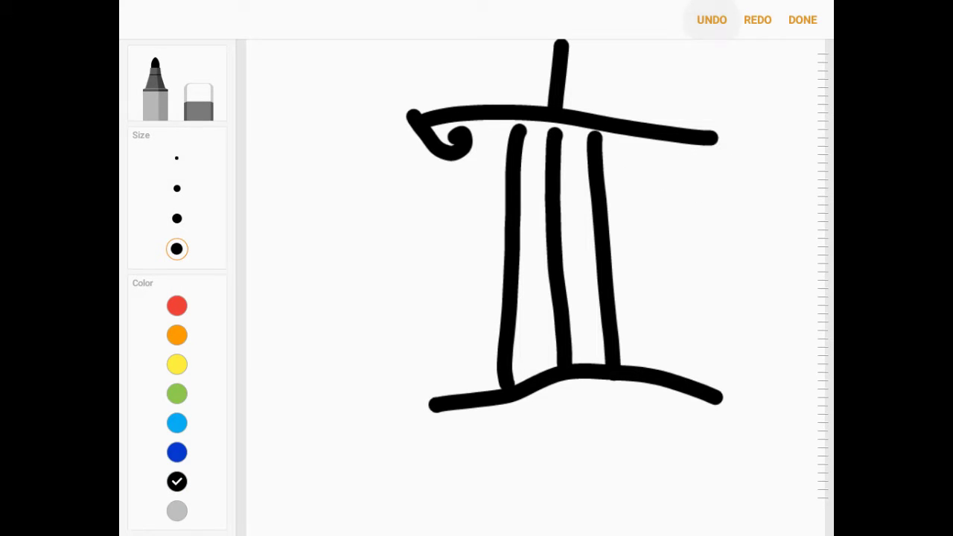
{"action": "left_click", "coordinate": [711, 20]}
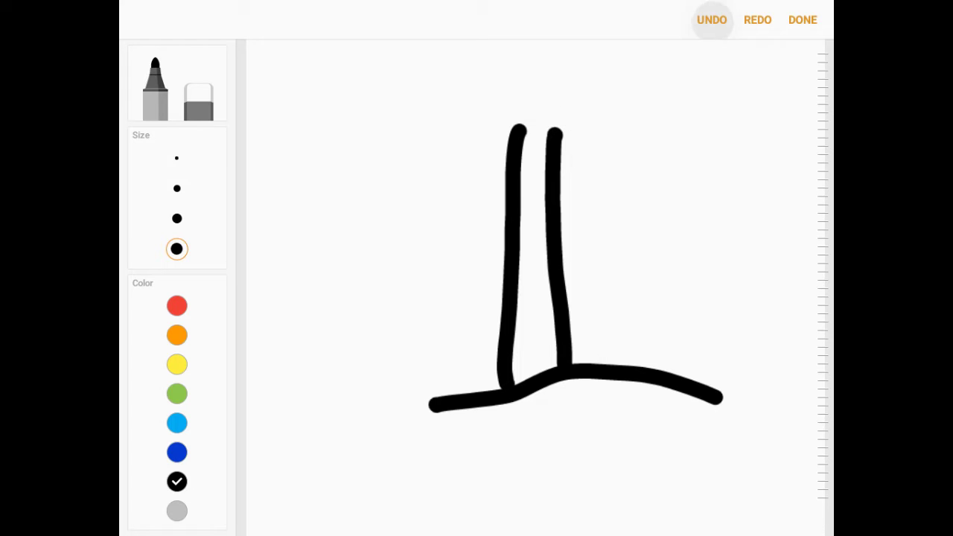
{"action": "left_click", "coordinate": [712, 20]}
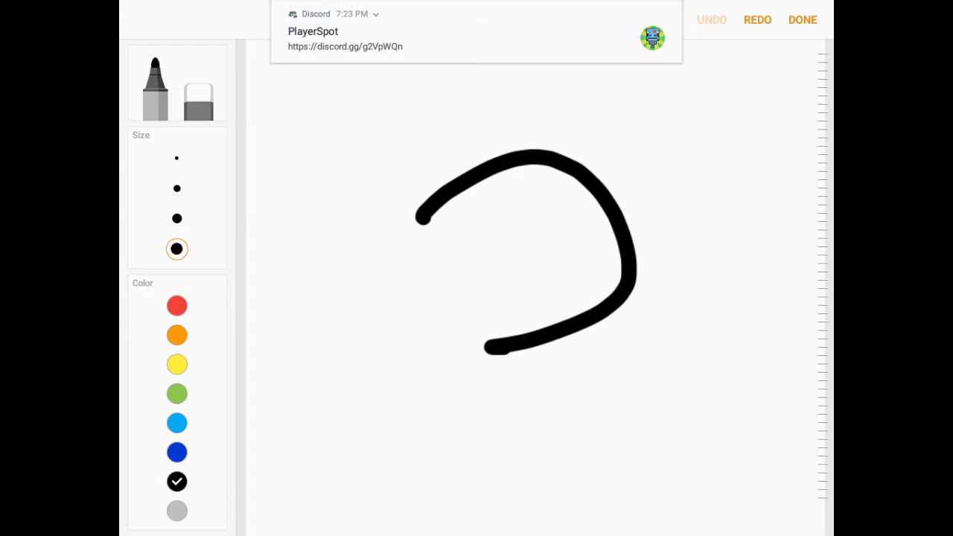
- Draw a round boulder, a stick figure pushing it, and motion dashes beside it
{"action": "left_click_drag", "start_coordinate": [491, 350], "coordinate": [699, 360]}
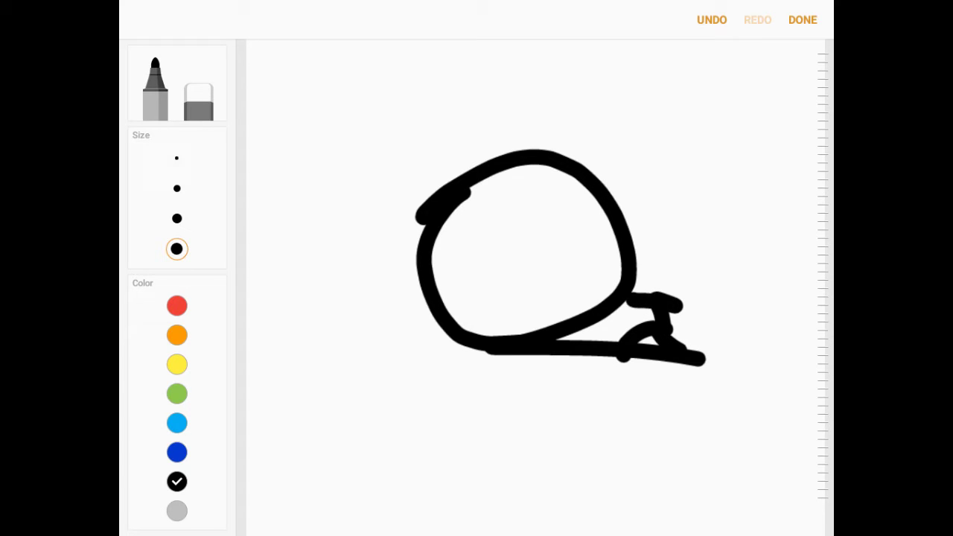
{"action": "left_click_drag", "start_coordinate": [652, 305], "coordinate": [670, 290]}
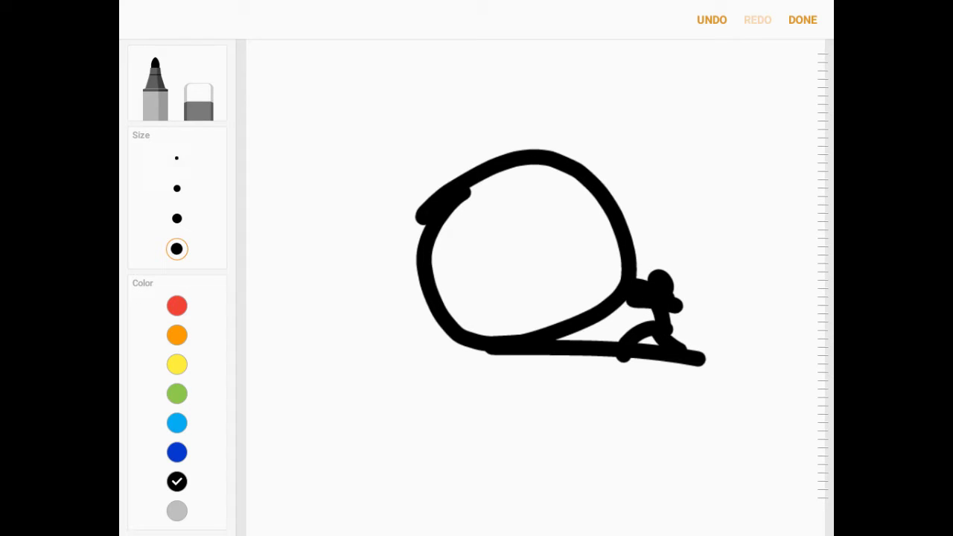
{"action": "left_click_drag", "start_coordinate": [655, 236], "coordinate": [707, 237]}
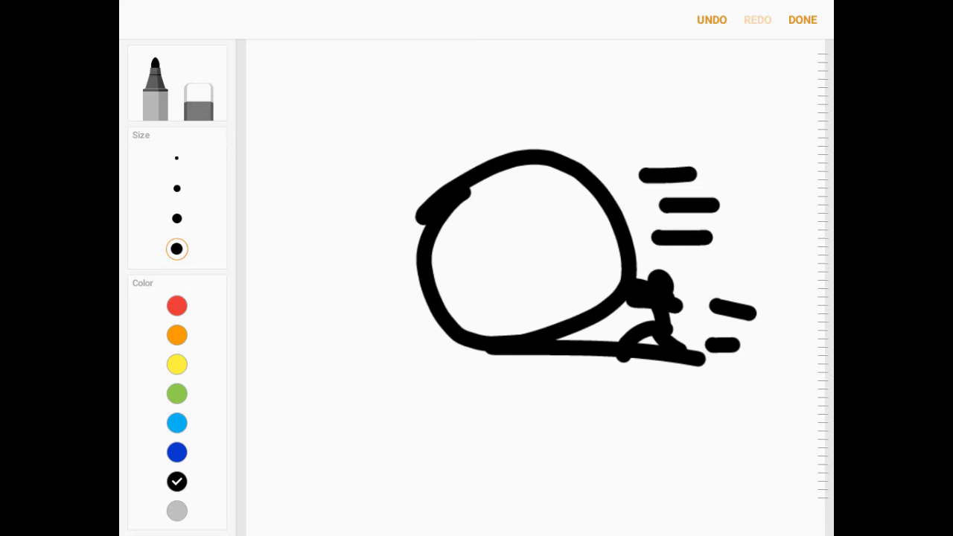
- Undo the dashes, stick figure and boulder until the canvas is empty
{"action": "left_click", "coordinate": [711, 20]}
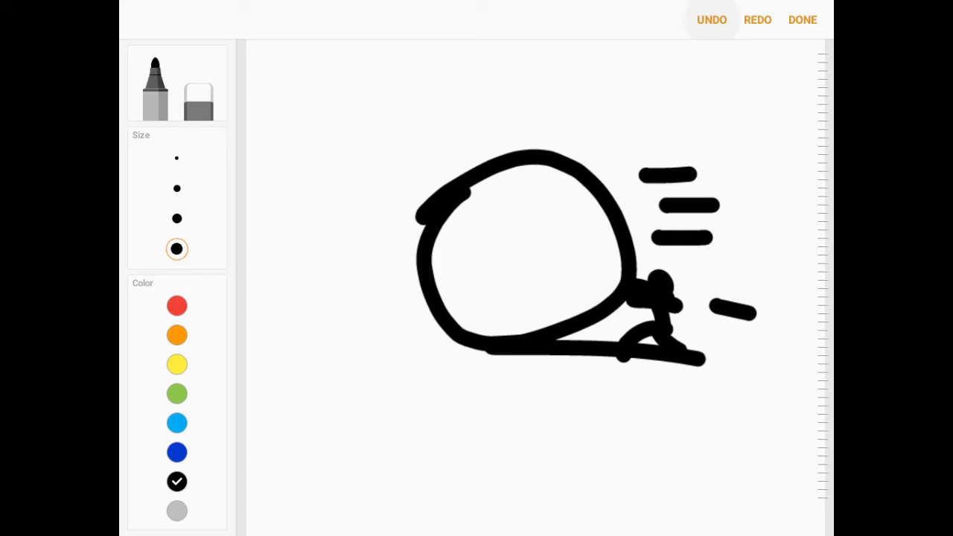
{"action": "left_click", "coordinate": [712, 19]}
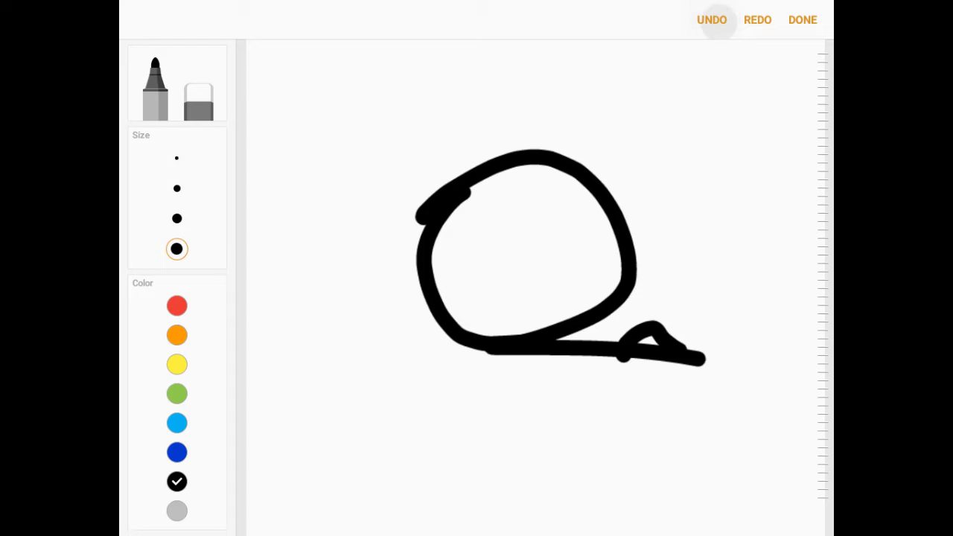
{"action": "left_click", "coordinate": [712, 20]}
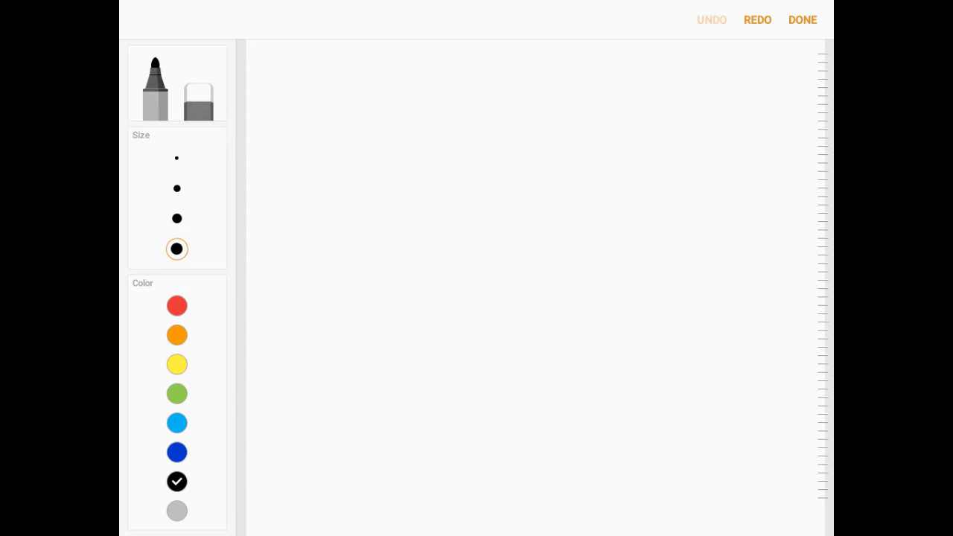
- Draw a large numeral 3 with a leaping stick figure, then undo every stroke
{"action": "left_click_drag", "start_coordinate": [443, 179], "coordinate": [689, 116]}
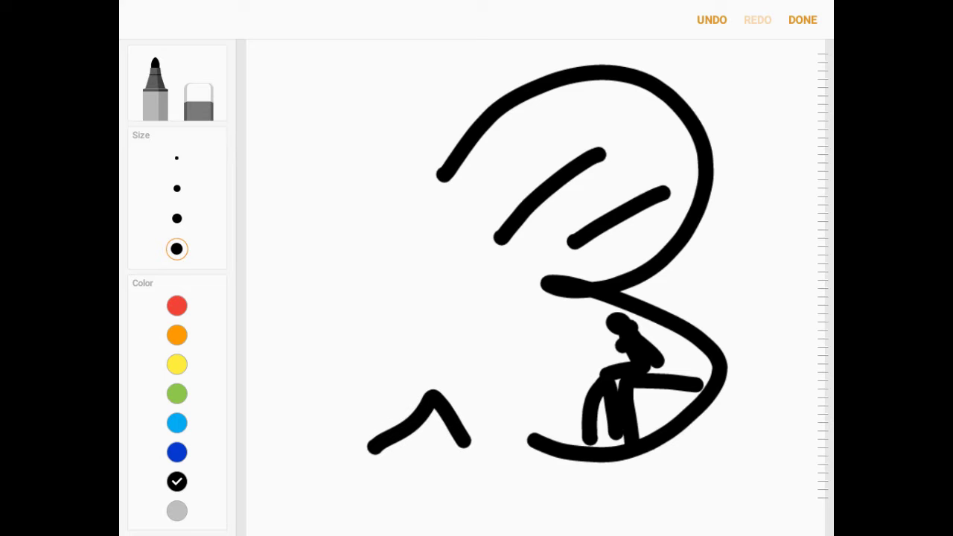
{"action": "left_click_drag", "start_coordinate": [256, 462], "coordinate": [815, 447]}
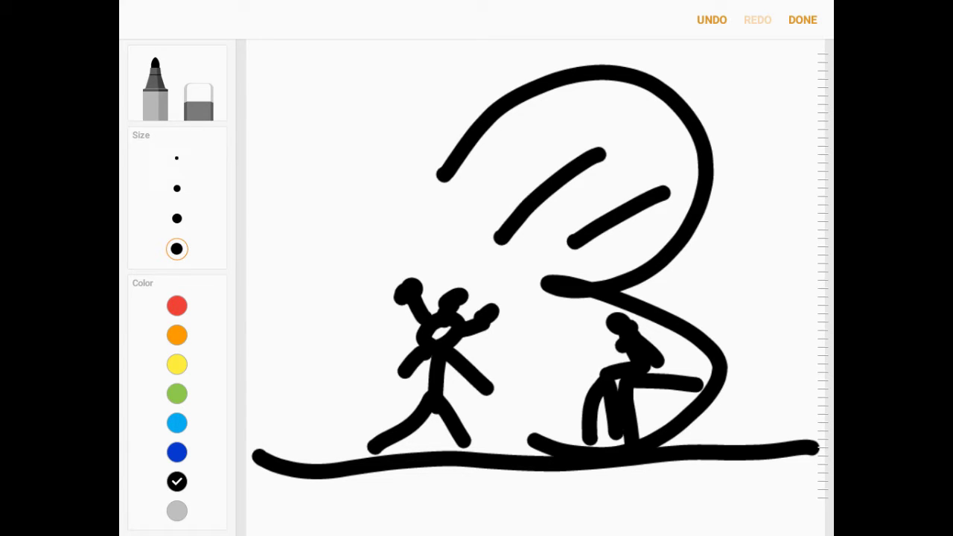
{"action": "left_click", "coordinate": [711, 19]}
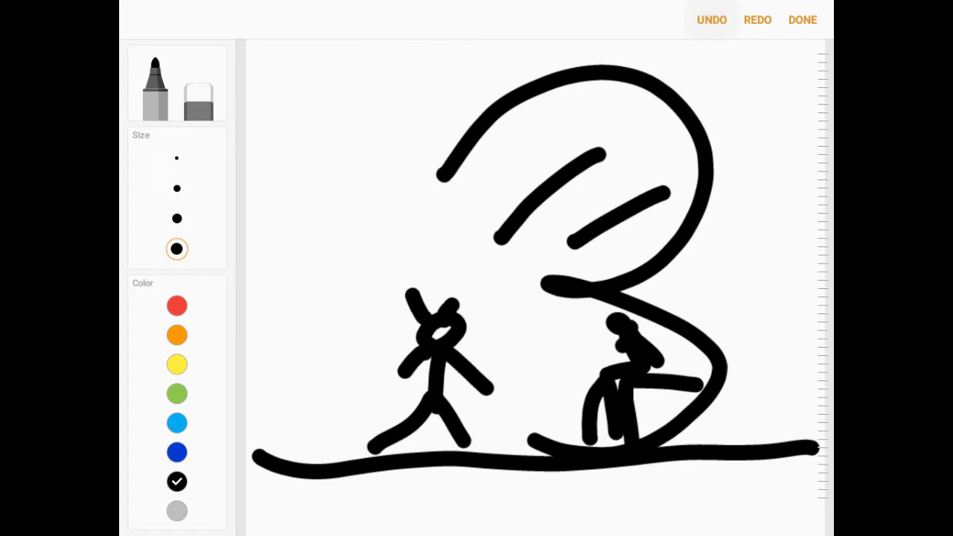
{"action": "left_click", "coordinate": [711, 21]}
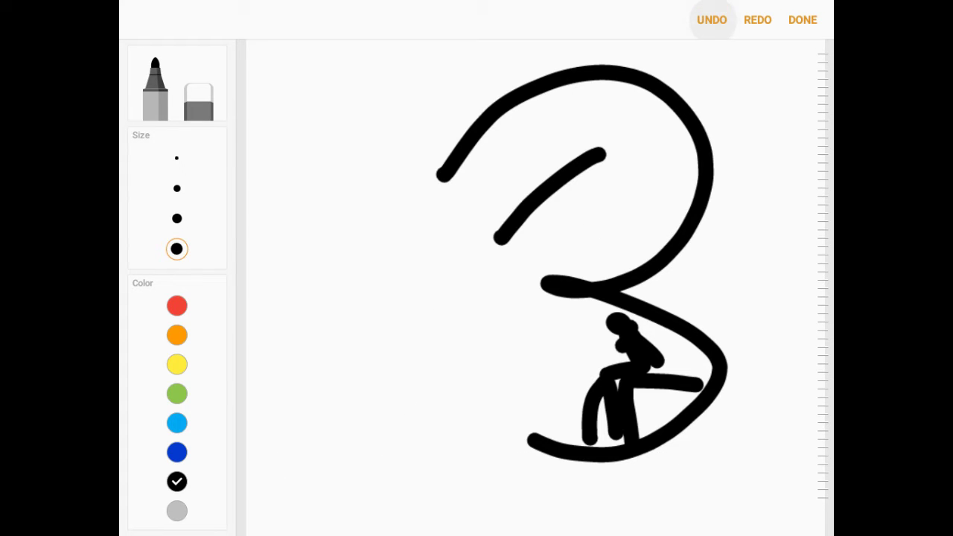
{"action": "left_click", "coordinate": [711, 21]}
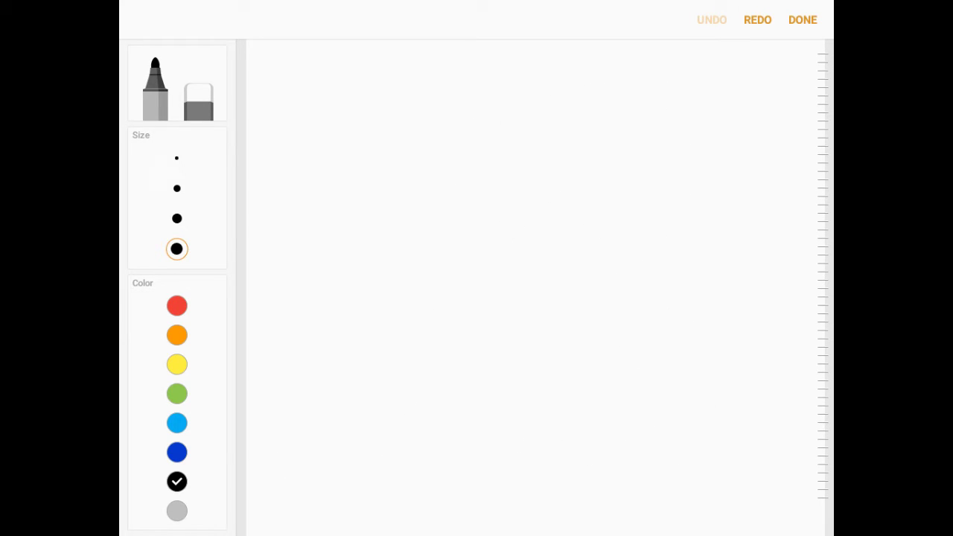
- Draw the numeral 4's corner and downstroke, erase part, and add a reshaping stroke
{"action": "left_click_drag", "start_coordinate": [509, 182], "coordinate": [688, 287]}
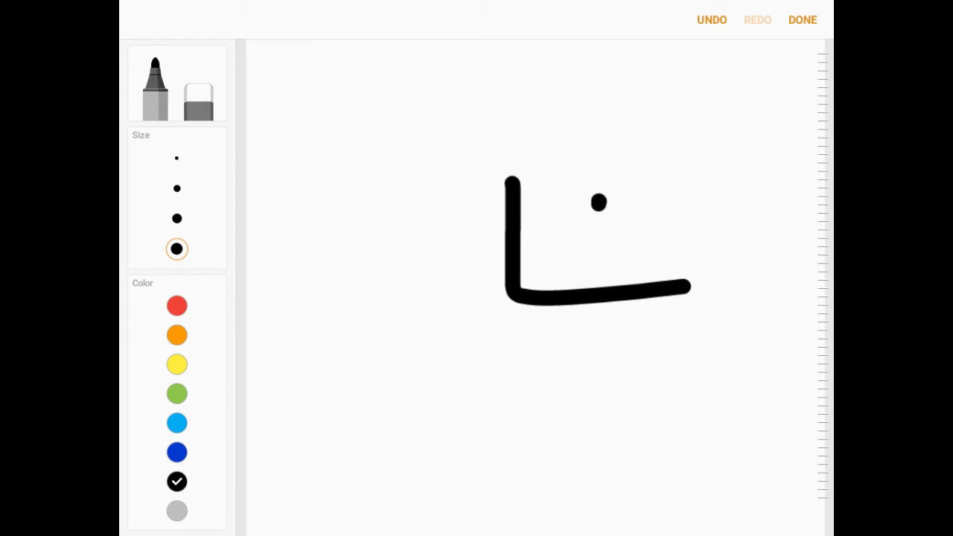
{"action": "left_click_drag", "start_coordinate": [599, 197], "coordinate": [614, 424]}
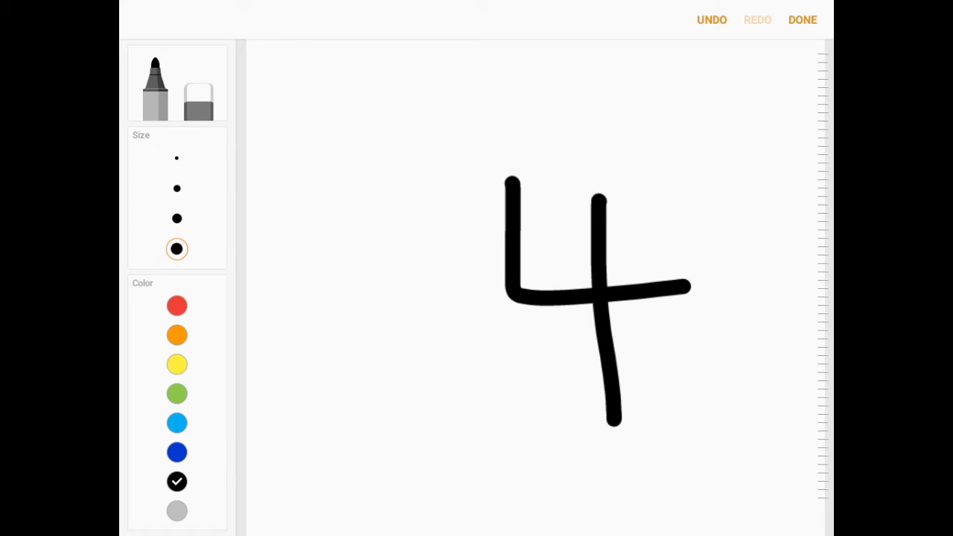
{"action": "left_click", "coordinate": [198, 84]}
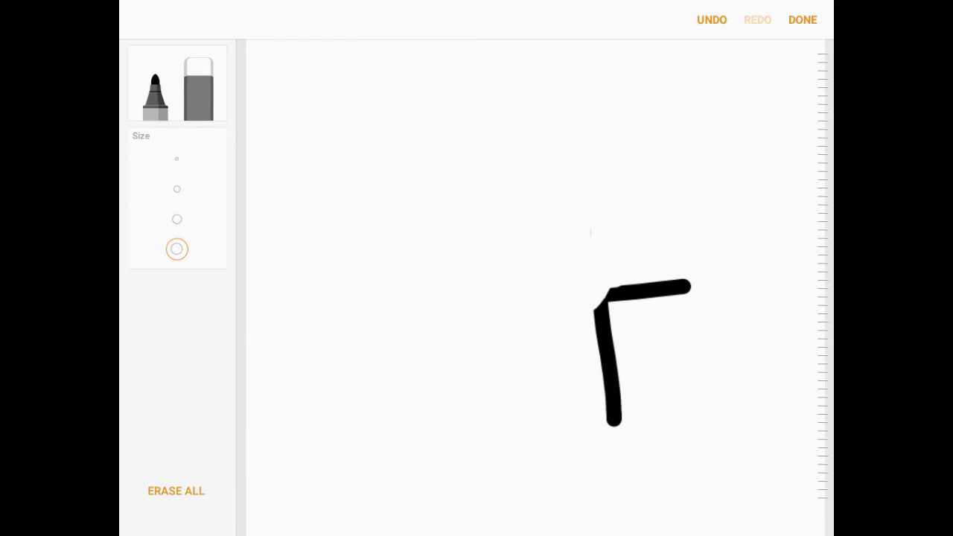
{"action": "left_click", "coordinate": [711, 19]}
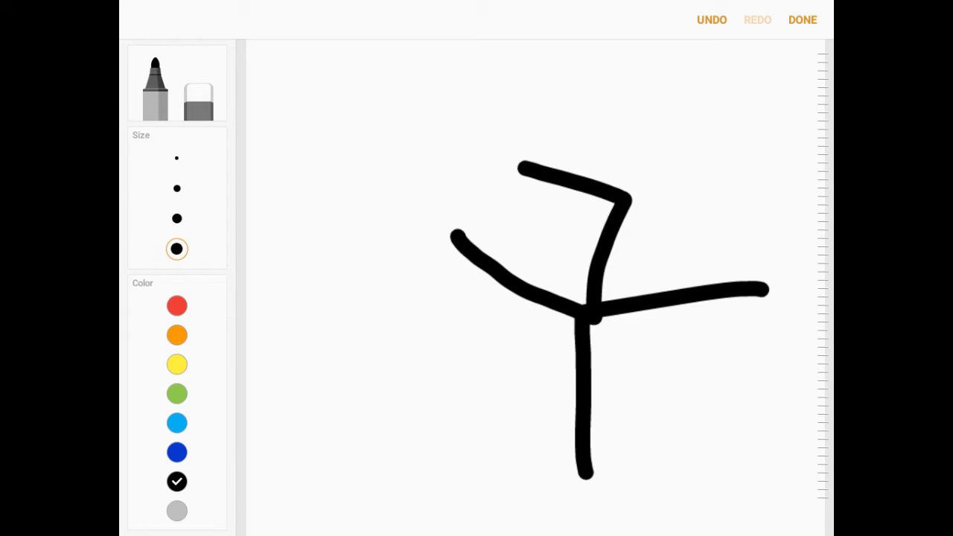
{"action": "left_click_drag", "start_coordinate": [465, 201], "coordinate": [599, 218]}
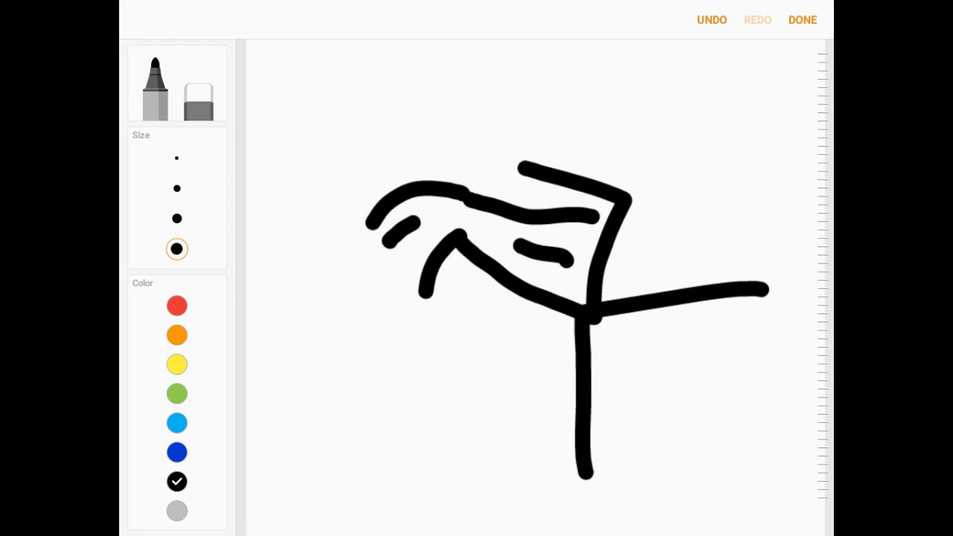
- Add a ground line, two stick figures, top-right wind streaks and a shaded wedge
{"action": "left_click_drag", "start_coordinate": [301, 482], "coordinate": [588, 482]}
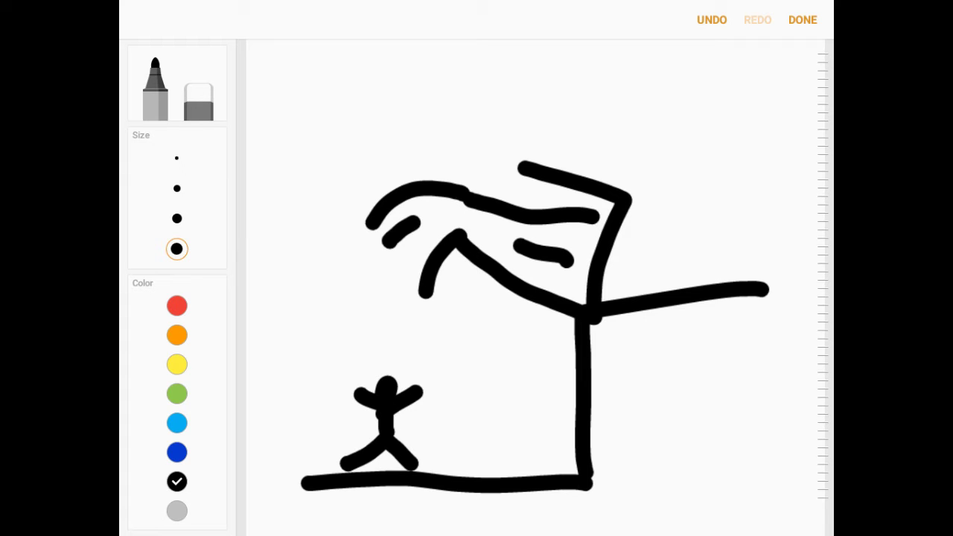
{"action": "left_click_drag", "start_coordinate": [506, 391], "coordinate": [521, 462]}
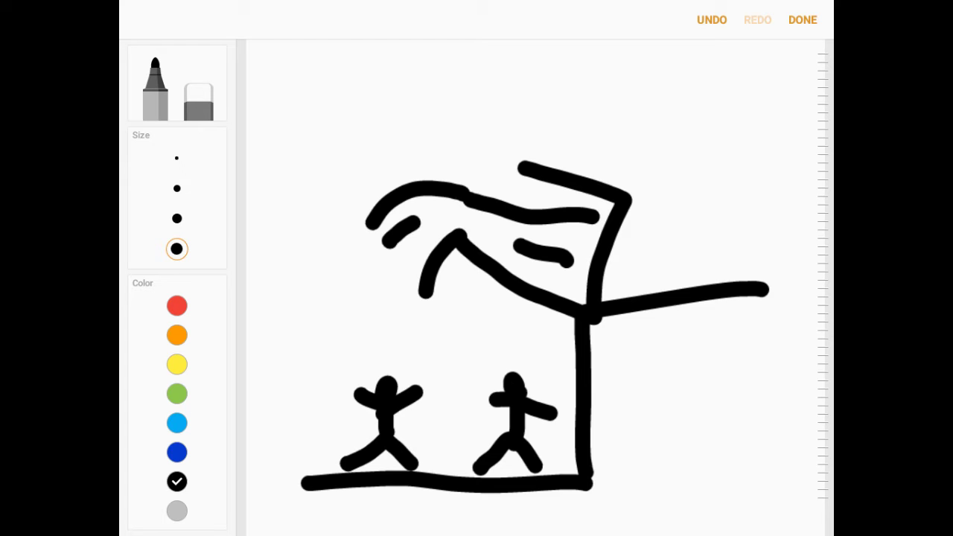
{"action": "left_click_drag", "start_coordinate": [673, 85], "coordinate": [815, 119]}
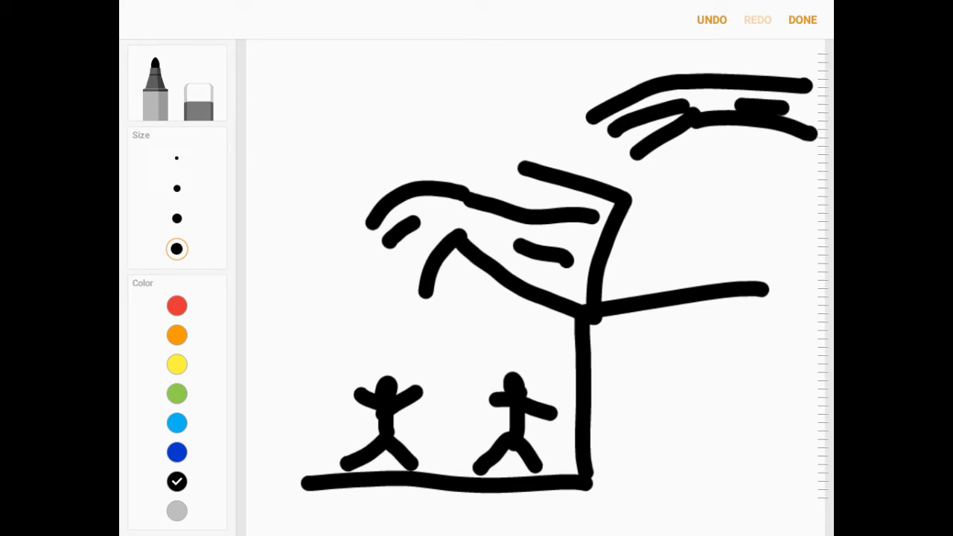
{"action": "left_click_drag", "start_coordinate": [632, 201], "coordinate": [759, 291]}
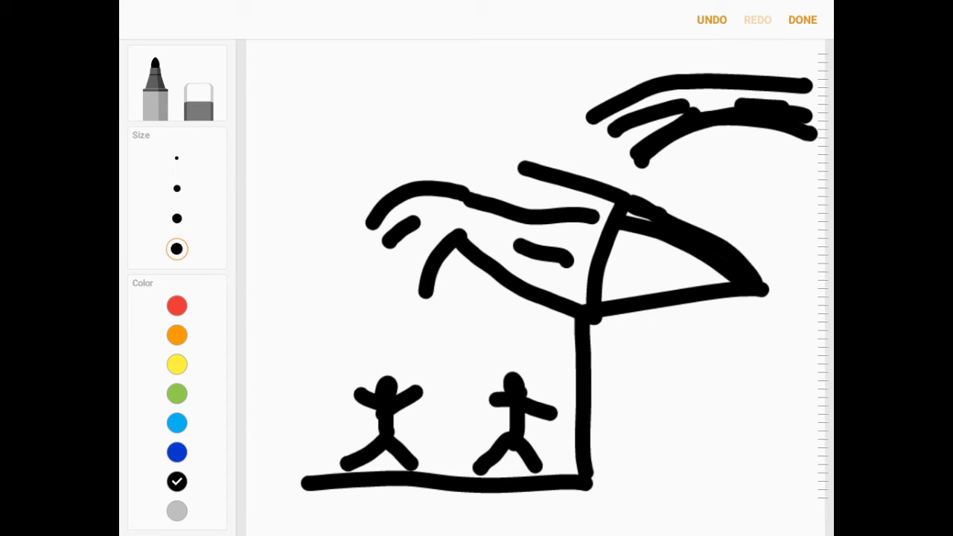
- Undo the wedge, streaks, stick figures and ground line until nothing remains
{"action": "left_click", "coordinate": [711, 20]}
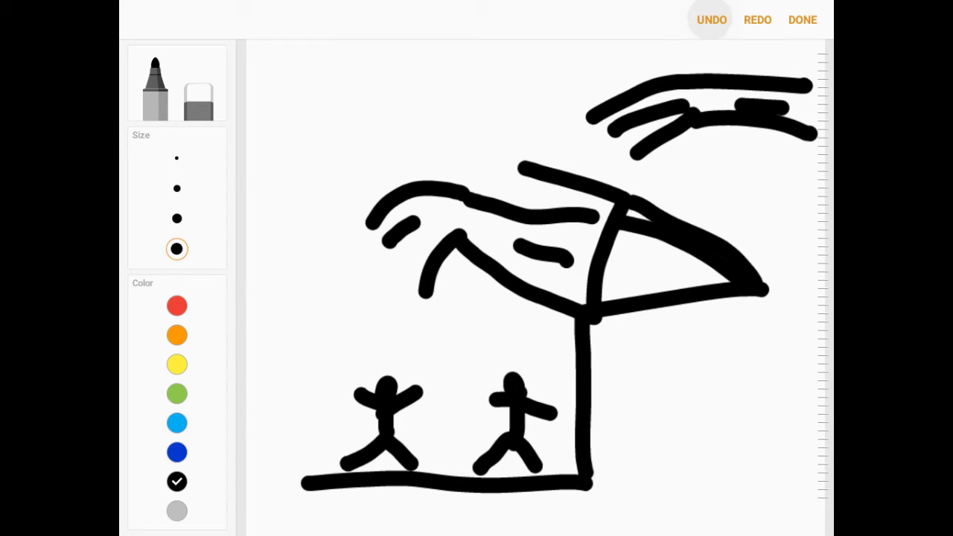
{"action": "left_click", "coordinate": [711, 20]}
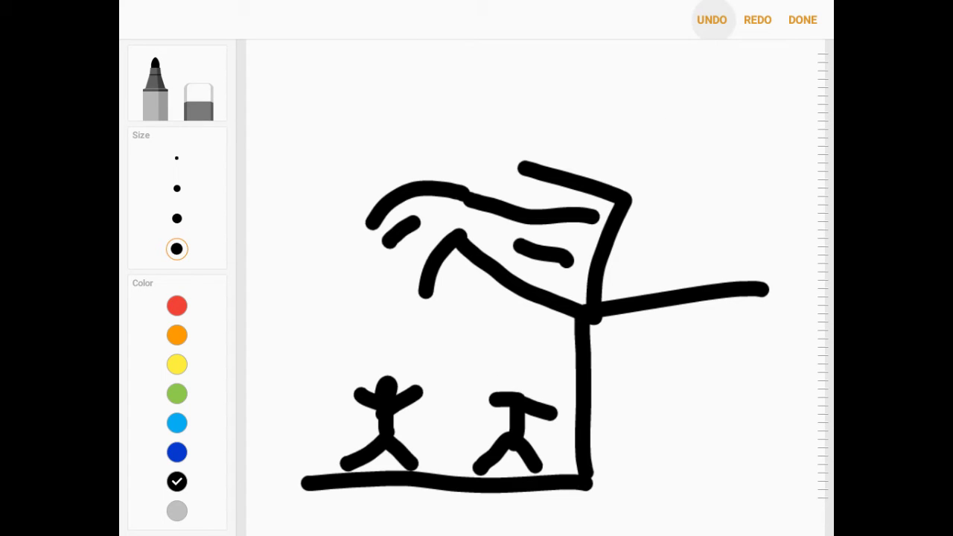
{"action": "left_click", "coordinate": [712, 20]}
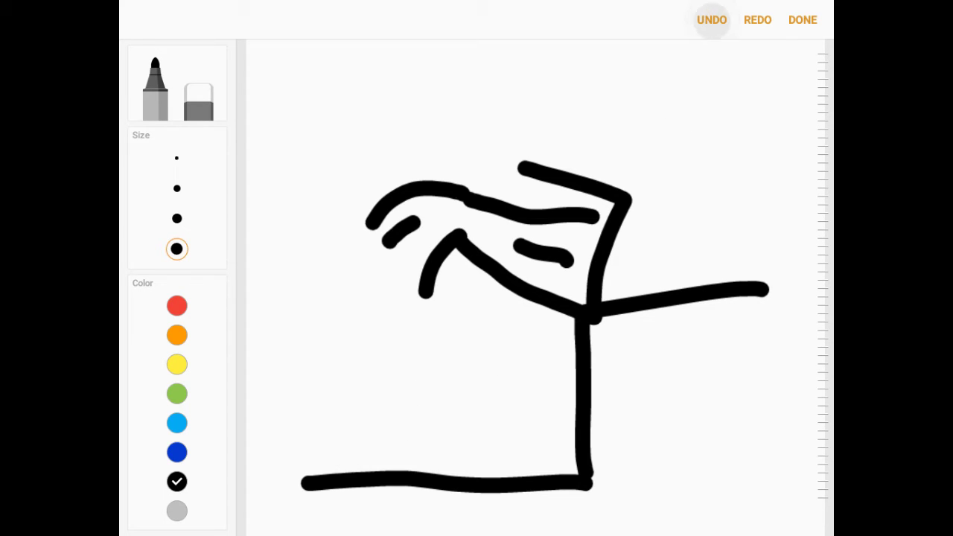
{"action": "left_click", "coordinate": [711, 19]}
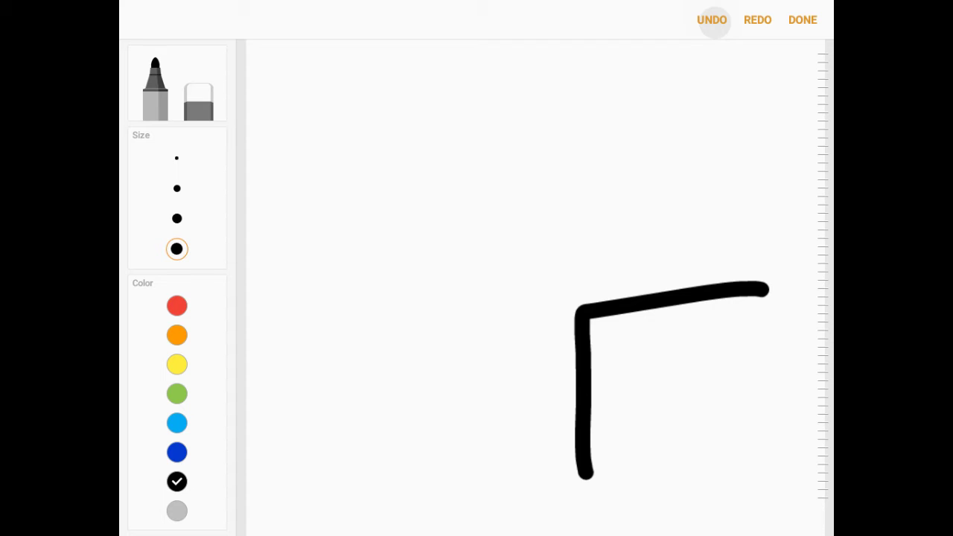
{"action": "left_click", "coordinate": [711, 20]}
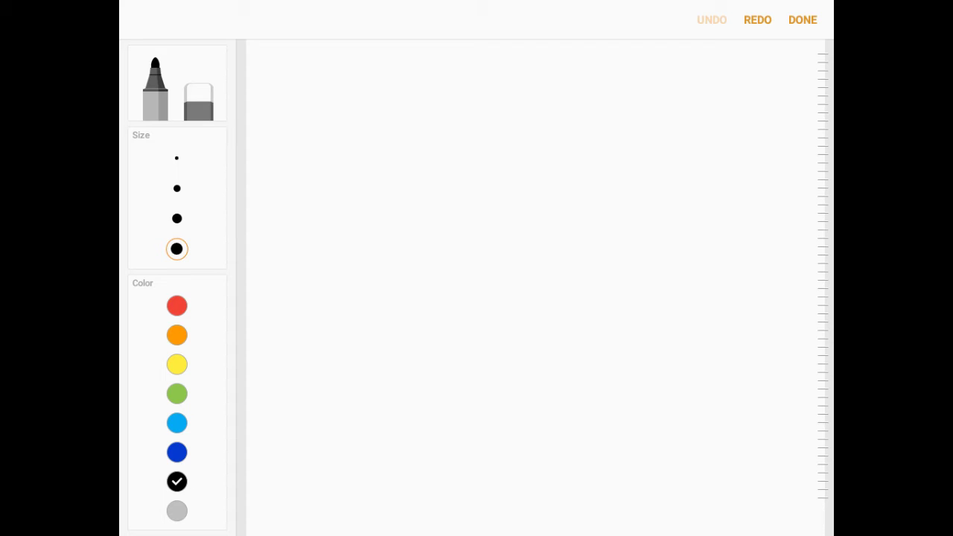
- Draw a large numeral 5 on the canvas, then undo it
{"action": "left_click_drag", "start_coordinate": [638, 167], "coordinate": [685, 179]}
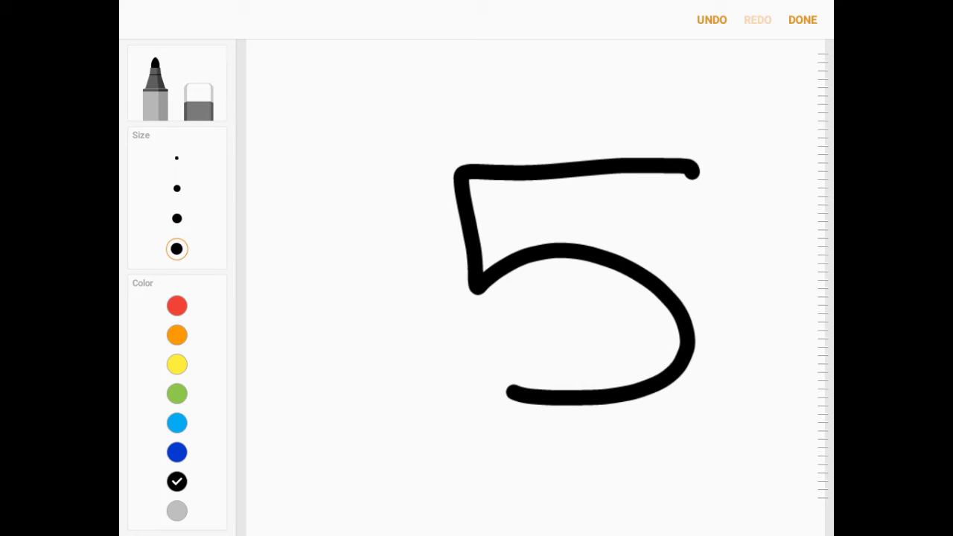
{"action": "left_click", "coordinate": [711, 20]}
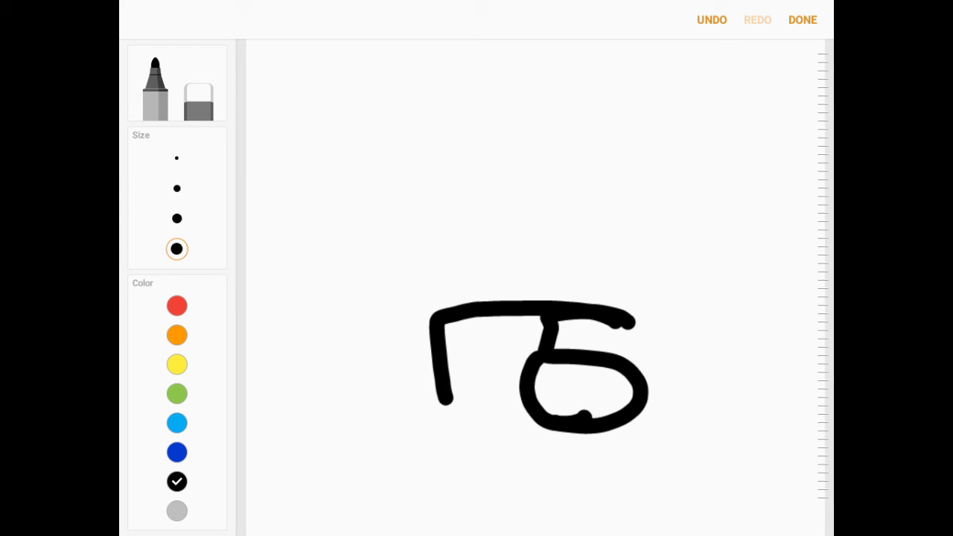
- Sketch a head and body above the 5, then undo the figure and the 5
{"action": "left_click_drag", "start_coordinate": [512, 152], "coordinate": [502, 316]}
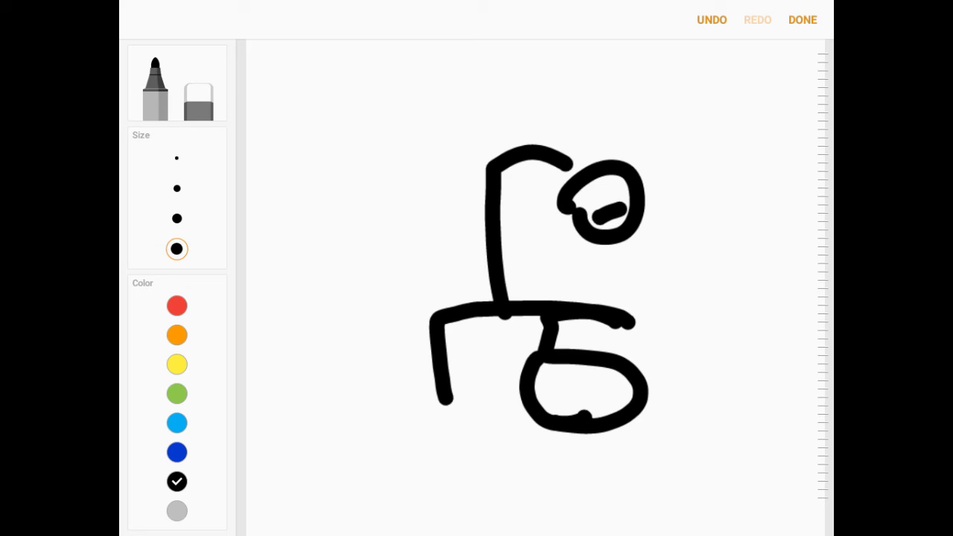
{"action": "left_click_drag", "start_coordinate": [492, 156], "coordinate": [420, 145]}
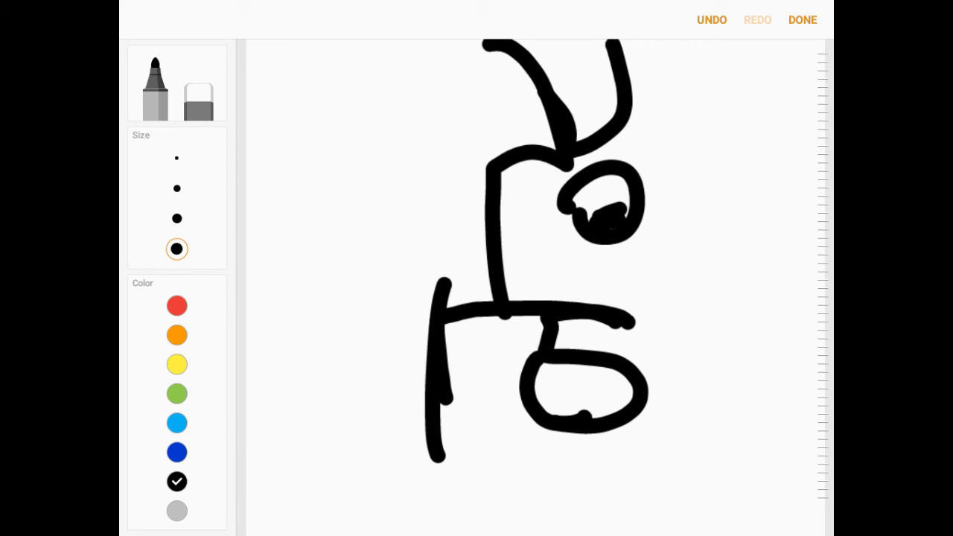
{"action": "left_click", "coordinate": [711, 20]}
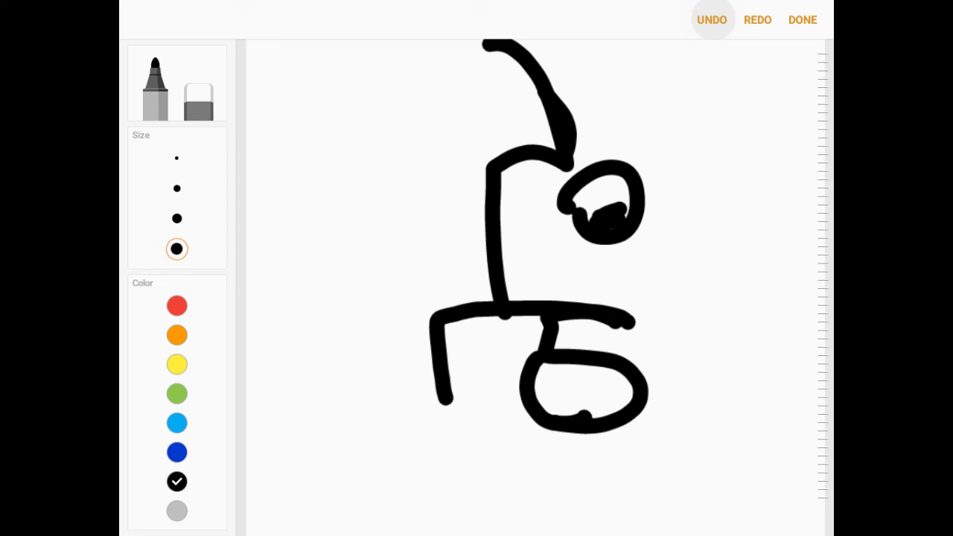
{"action": "left_click", "coordinate": [711, 20]}
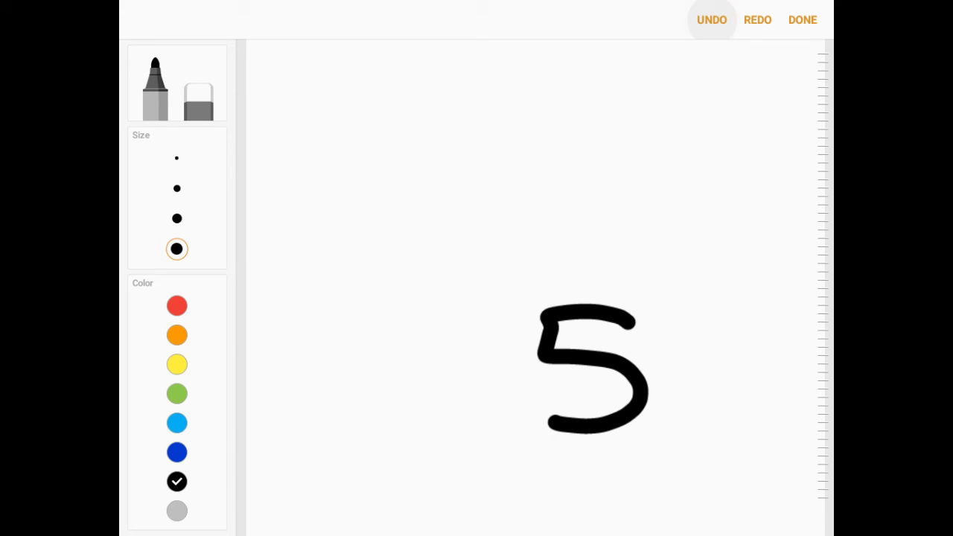
{"action": "left_click", "coordinate": [711, 20]}
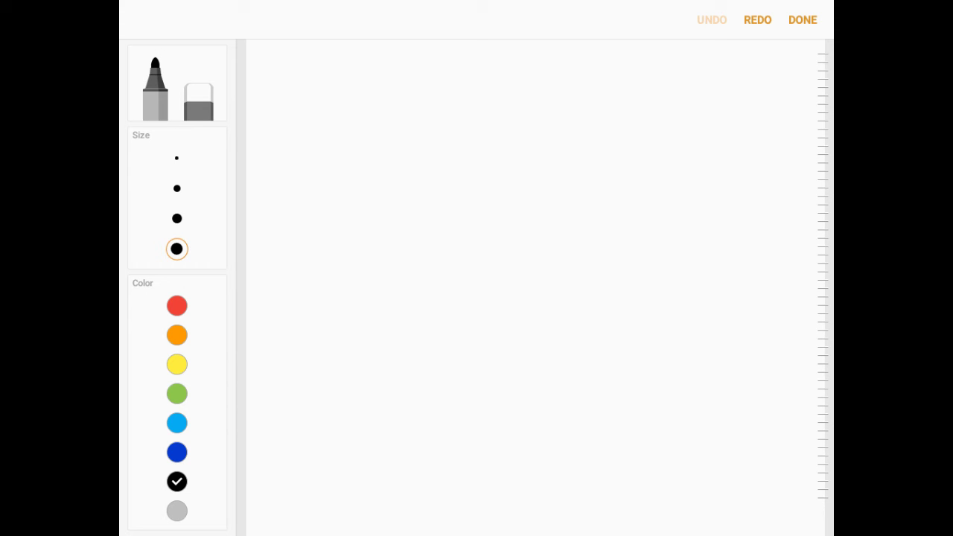
- Draw a large M with inner zigzags, a cross and loop above, an eye and small figure
{"action": "left_click", "coordinate": [384, 395]}
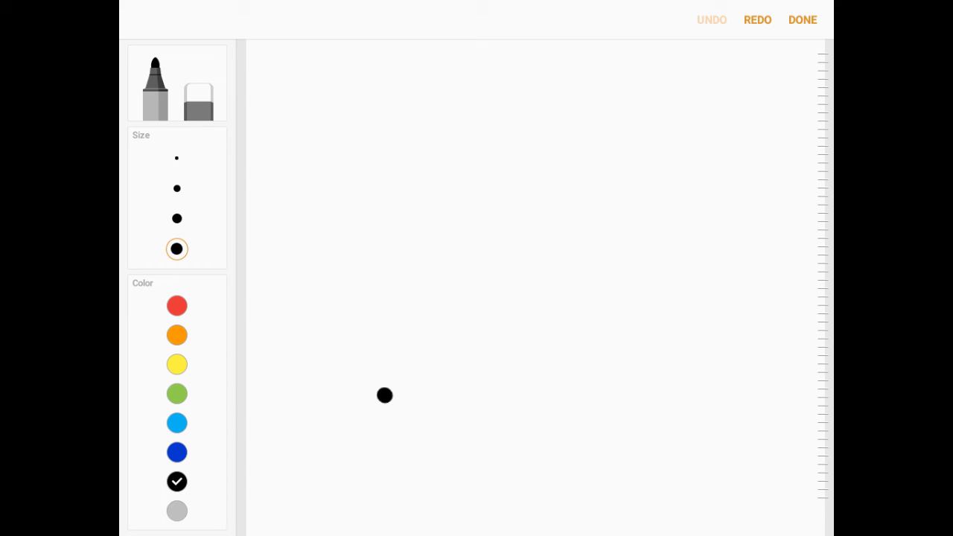
{"action": "left_click_drag", "start_coordinate": [383, 398], "coordinate": [696, 408]}
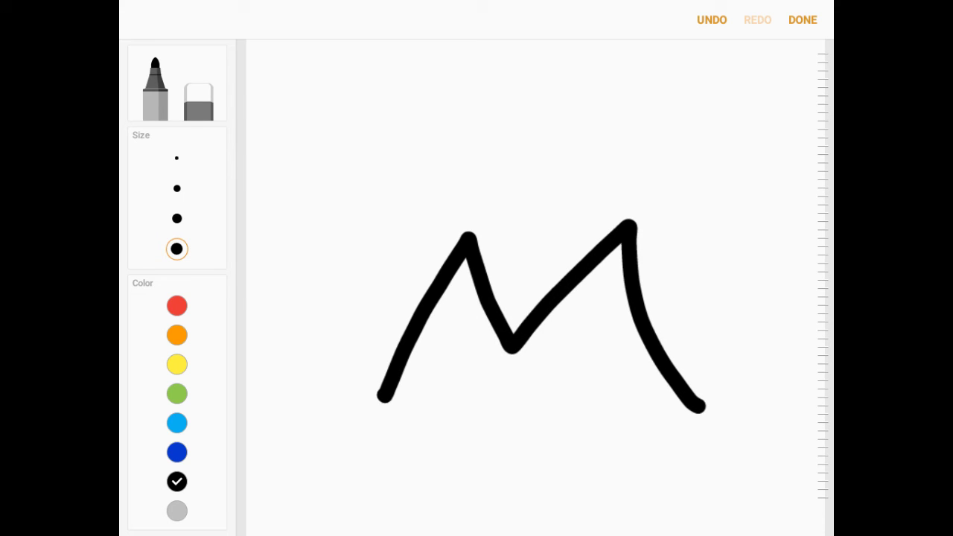
{"action": "left_click_drag", "start_coordinate": [476, 245], "coordinate": [529, 305]}
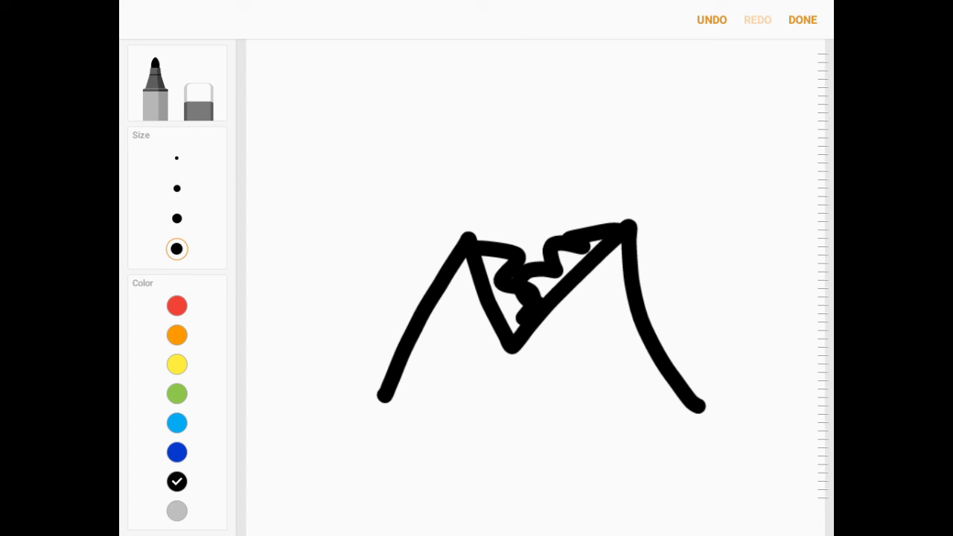
{"action": "left_click_drag", "start_coordinate": [516, 48], "coordinate": [516, 130]}
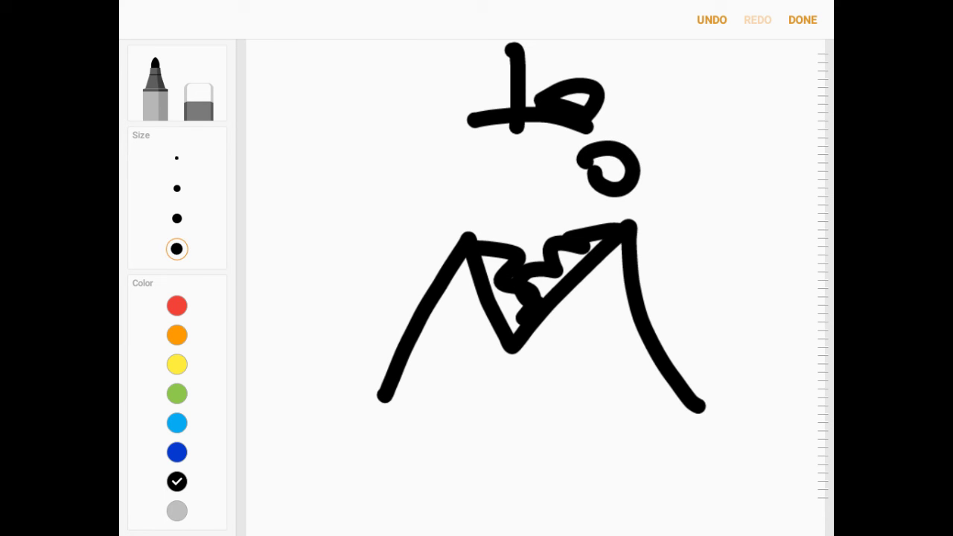
{"action": "left_click_drag", "start_coordinate": [596, 164], "coordinate": [614, 167]}
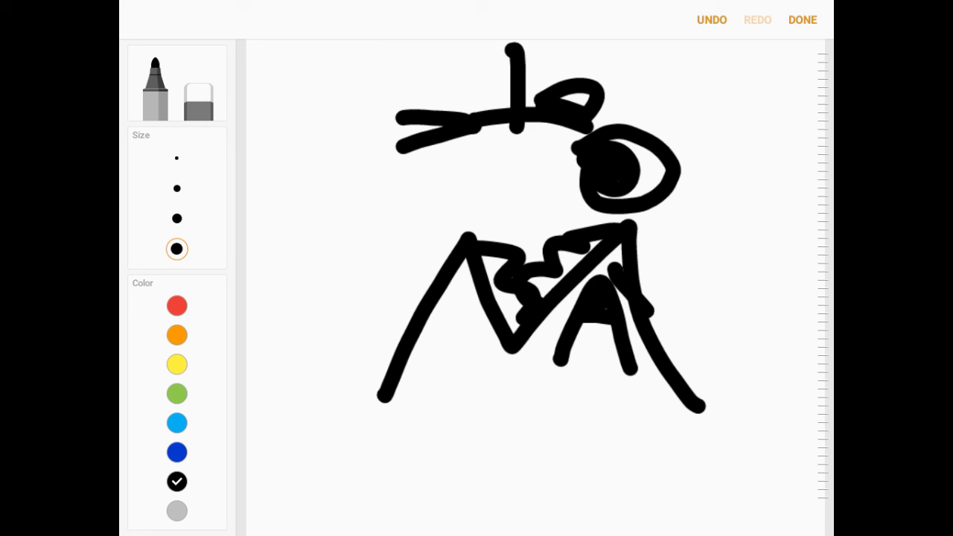
{"action": "left_click", "coordinate": [176, 158]}
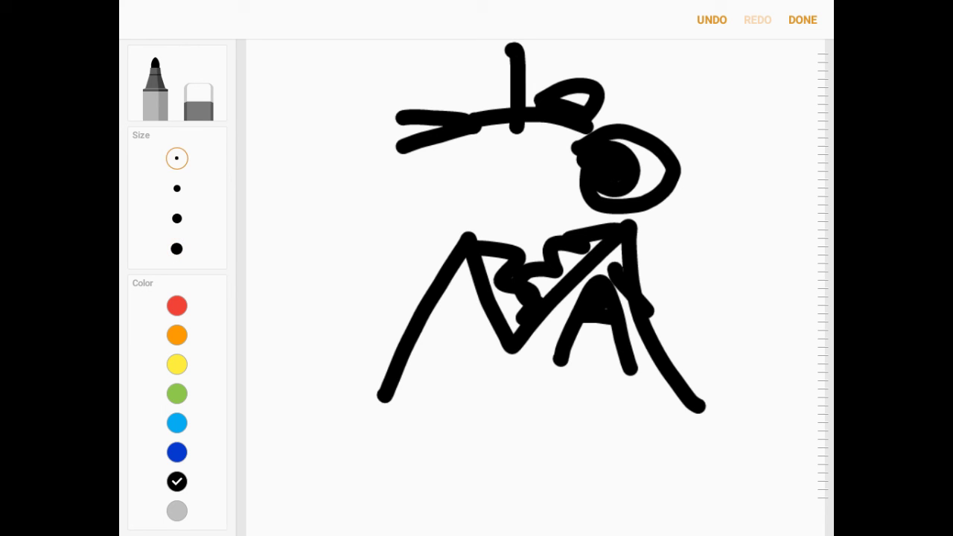
{"action": "left_click", "coordinate": [197, 82]}
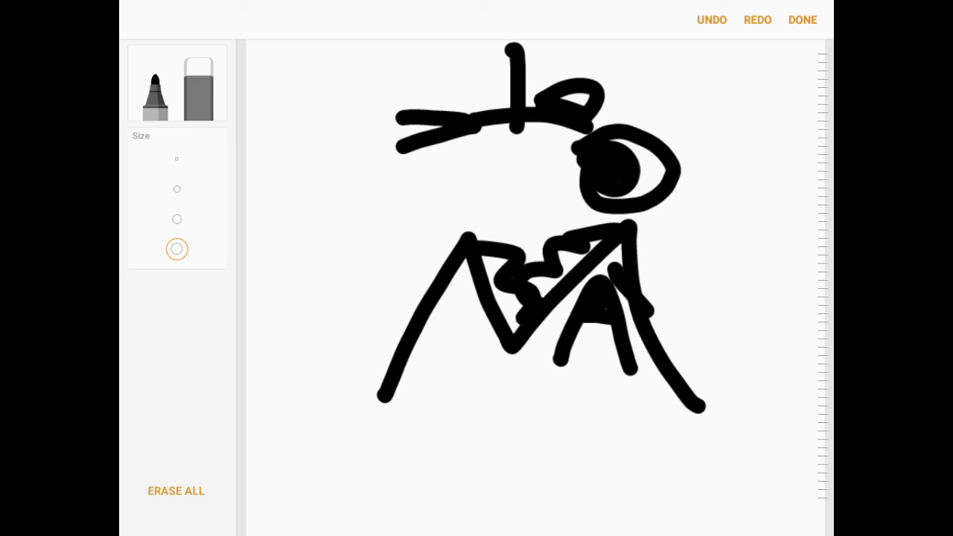
{"action": "left_click", "coordinate": [176, 159]}
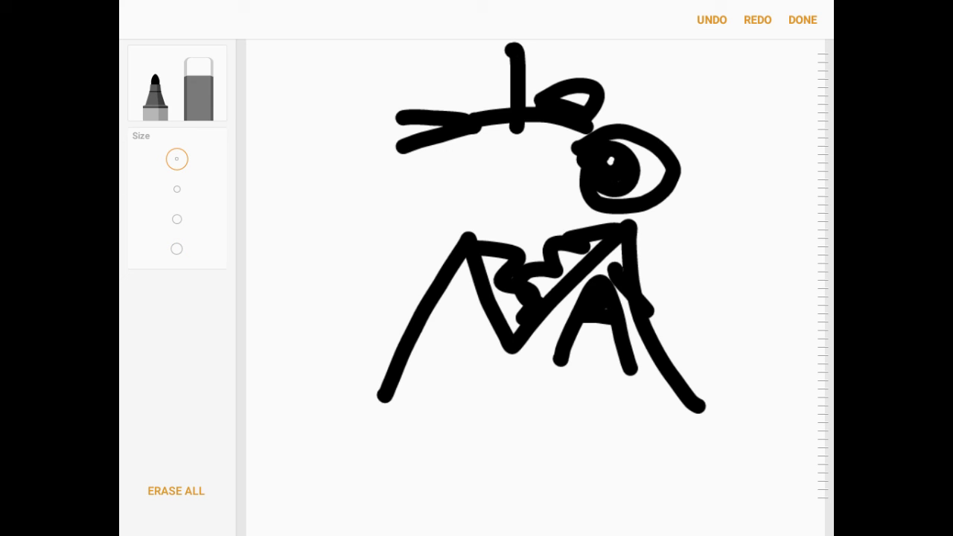
{"action": "left_click", "coordinate": [711, 20]}
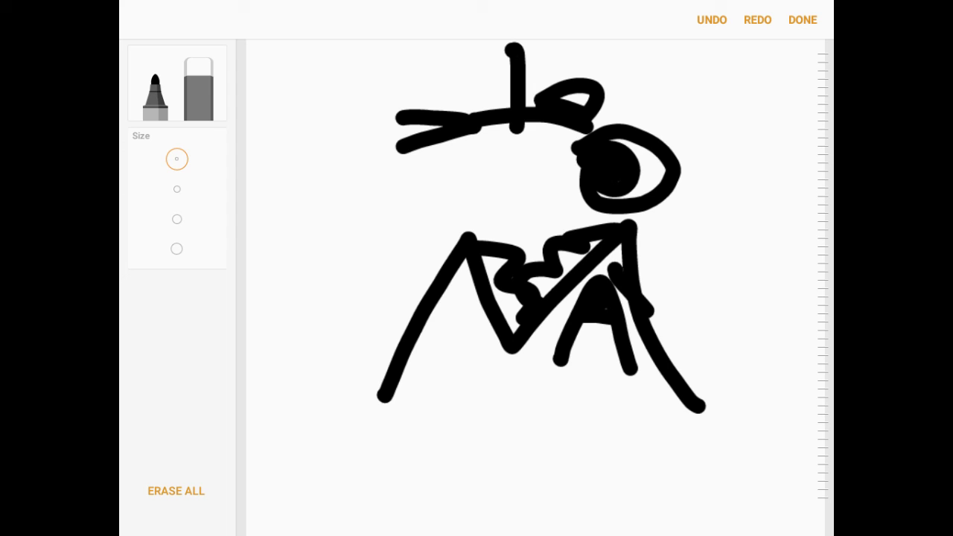
{"action": "left_click", "coordinate": [155, 83]}
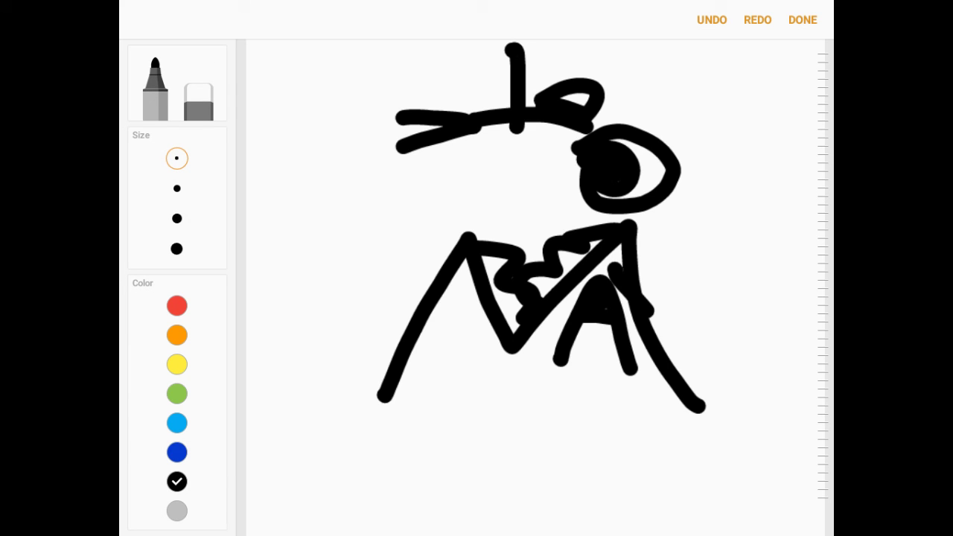
{"action": "left_click", "coordinate": [177, 248]}
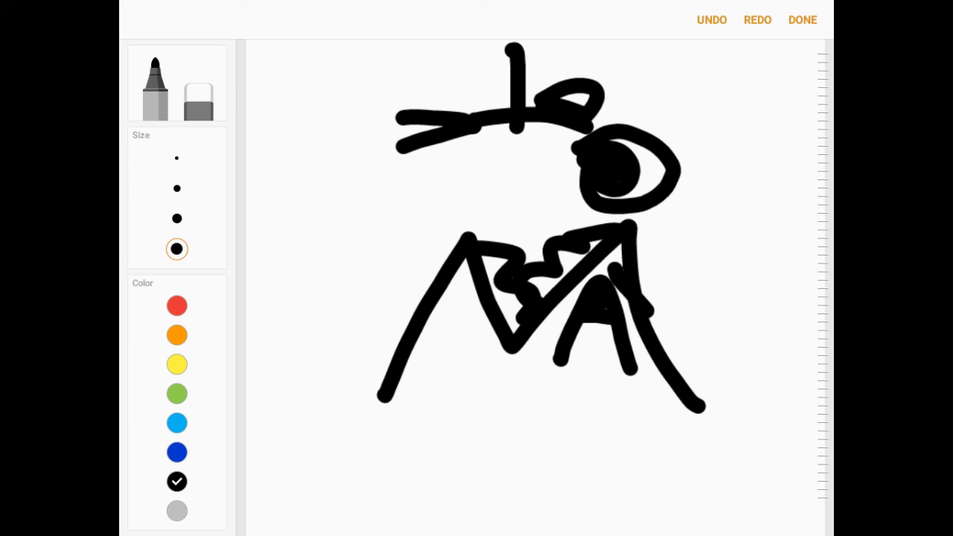